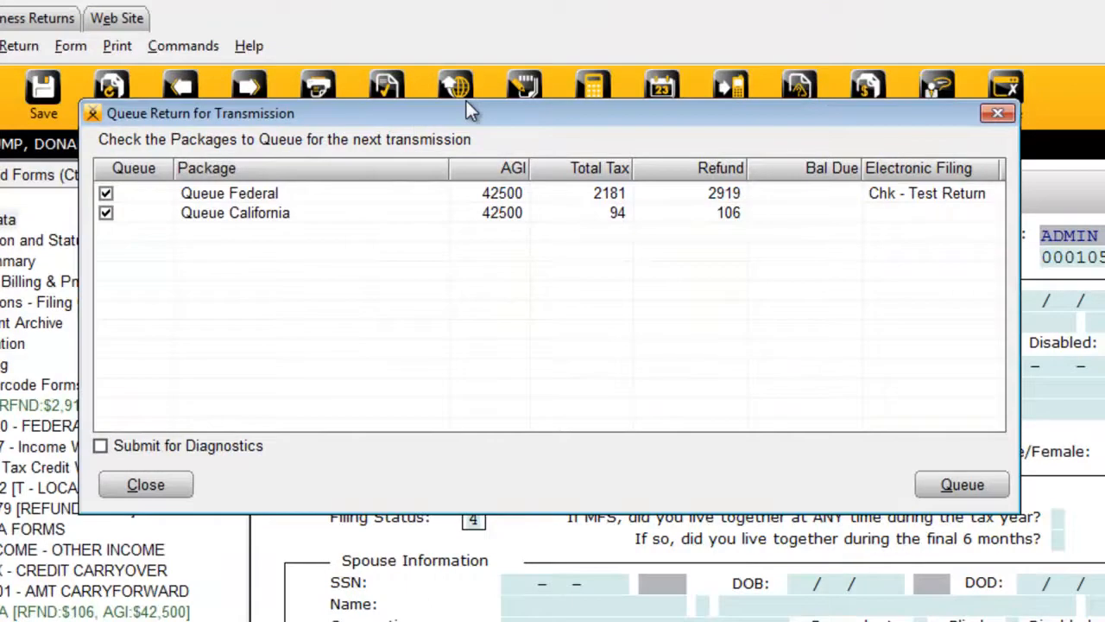
Keep the Federal and California packages checked and queue them for transmission
left_click(235, 213)
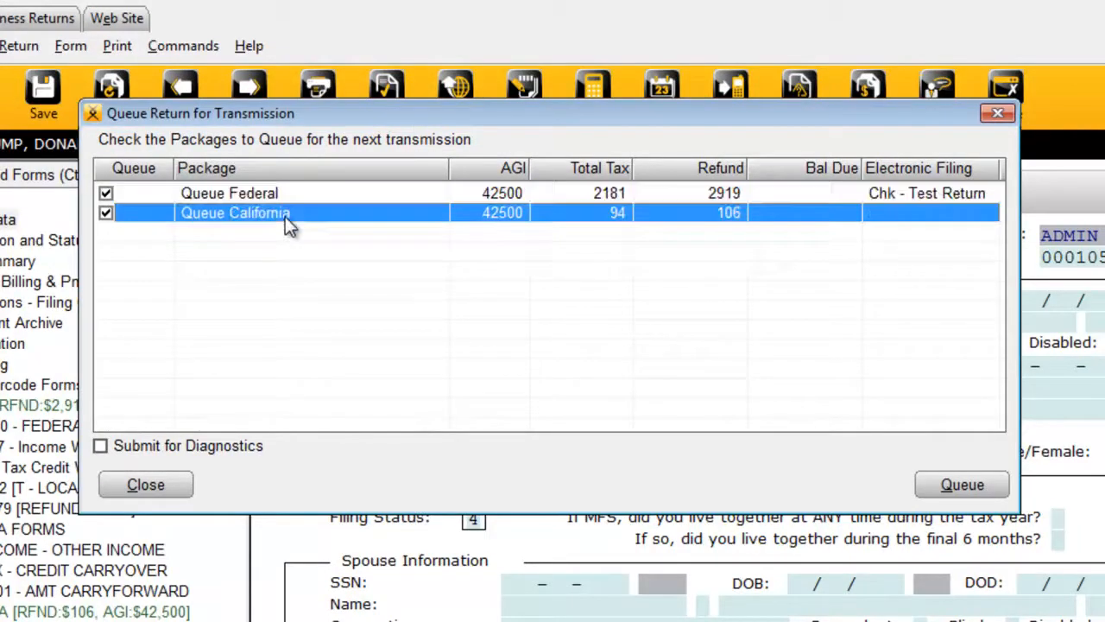
left_click(105, 212)
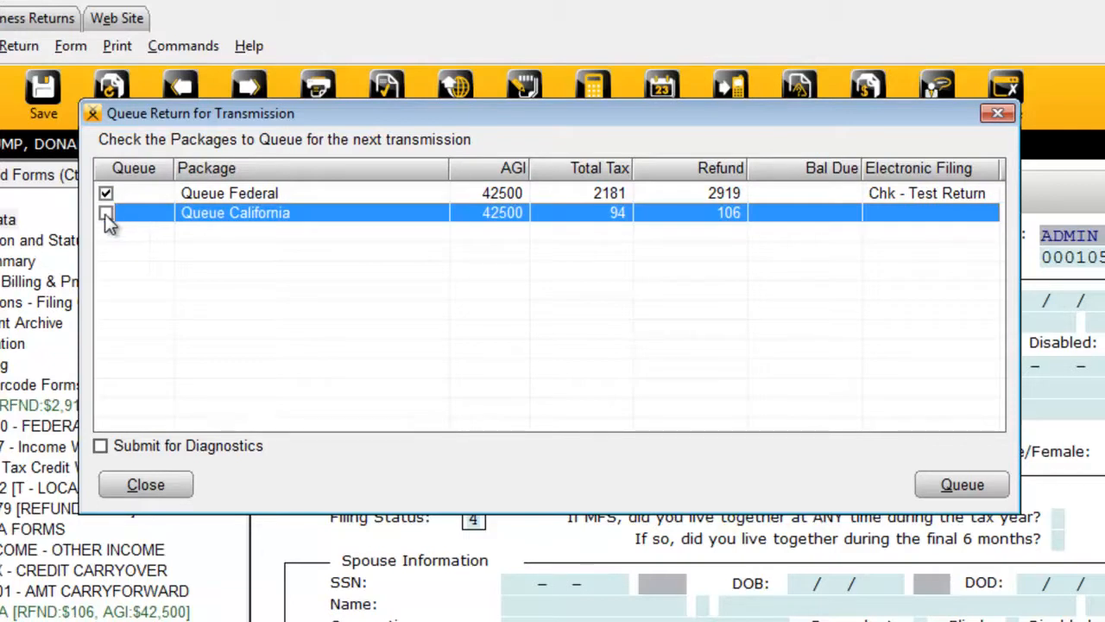
left_click(107, 213)
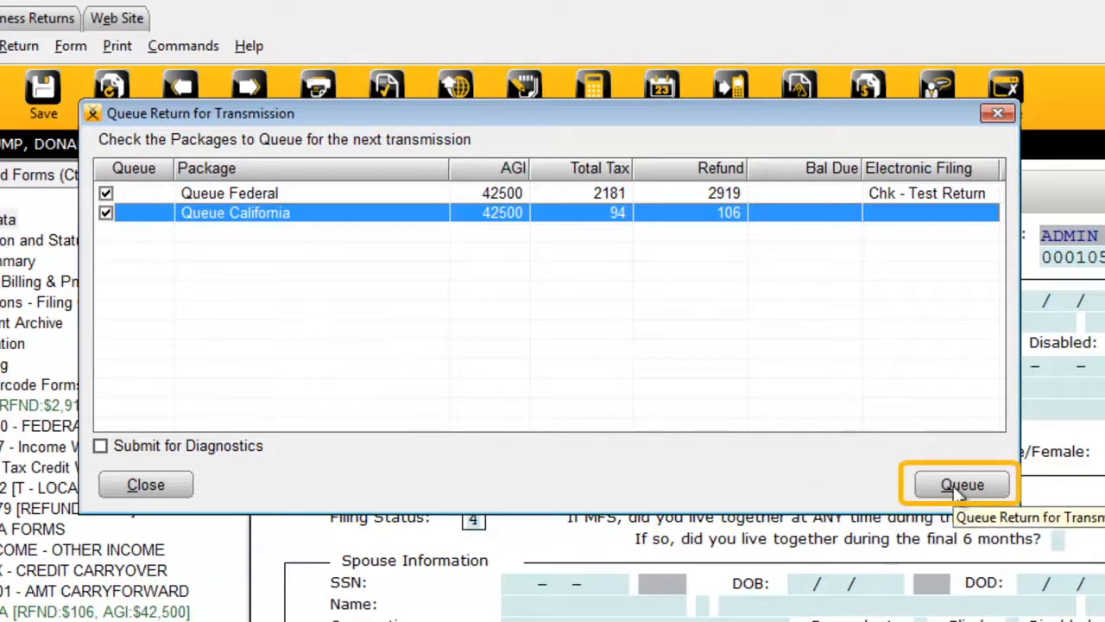
left_click(962, 484)
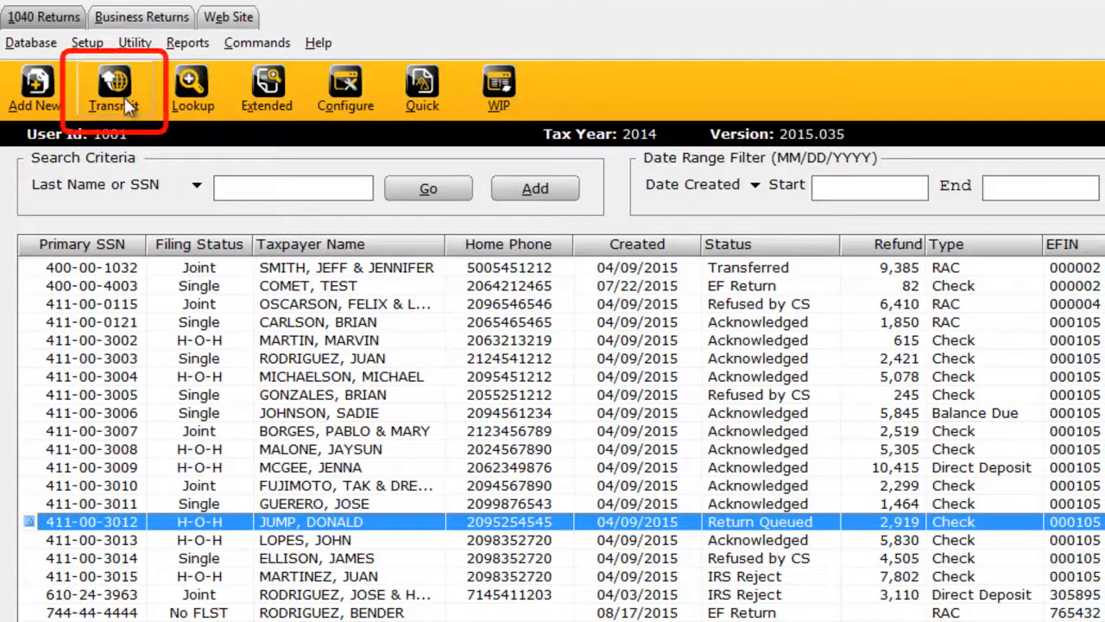
Start a transmission to Central Site from the 1040 Returns list
left_click(114, 90)
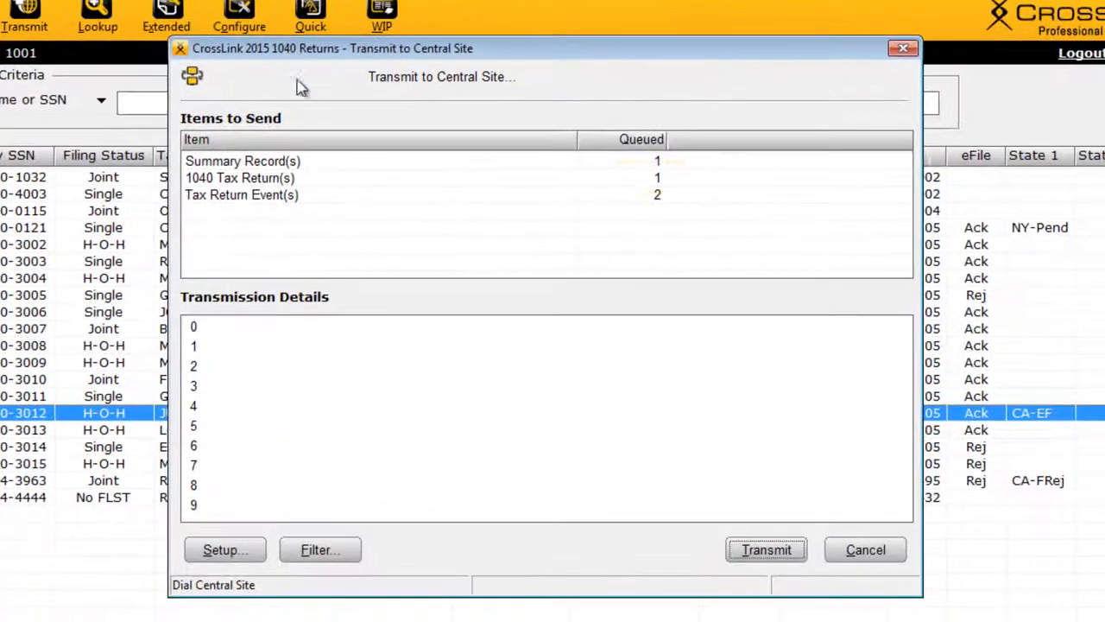
Confirm the queued 1040 return in the CentralSite Transmit Queue and transmit it to Central Site
left_click(240, 176)
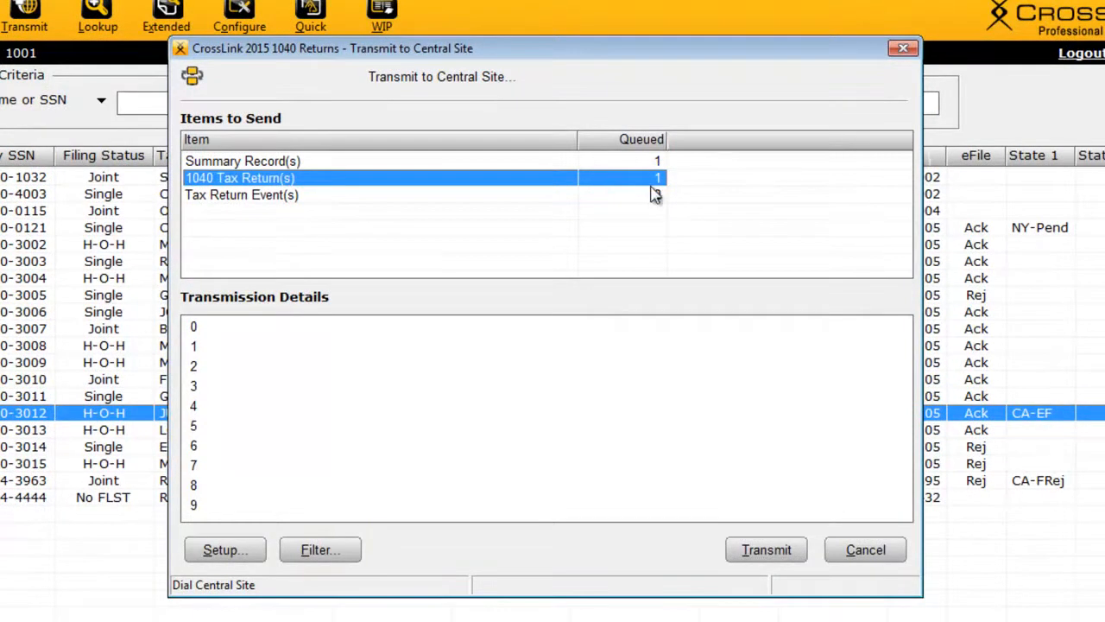
left_click(767, 549)
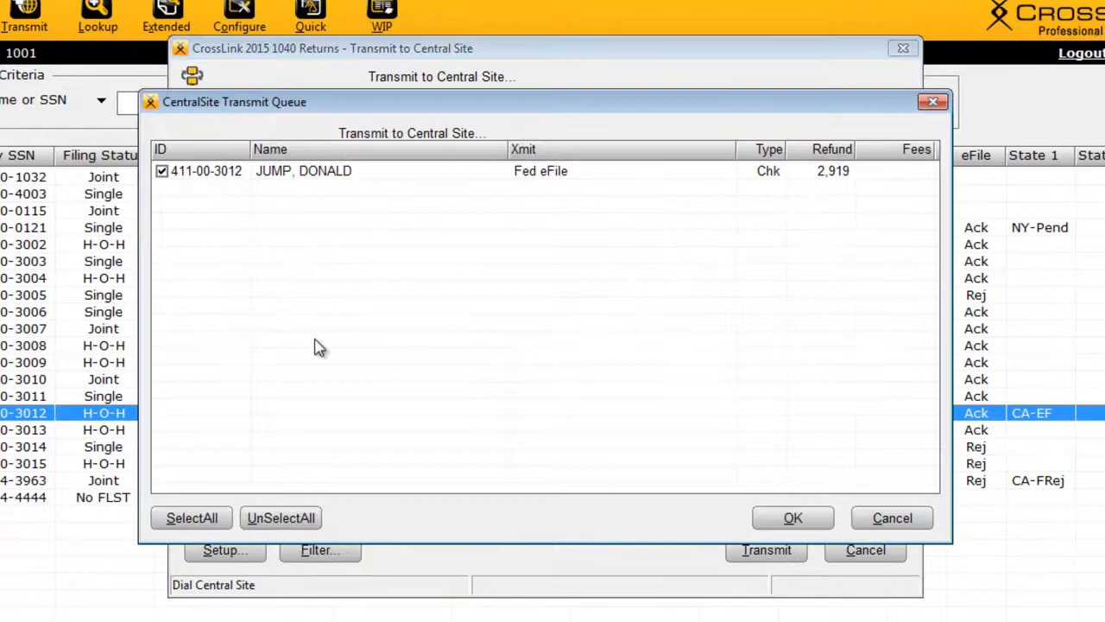
left_click(162, 171)
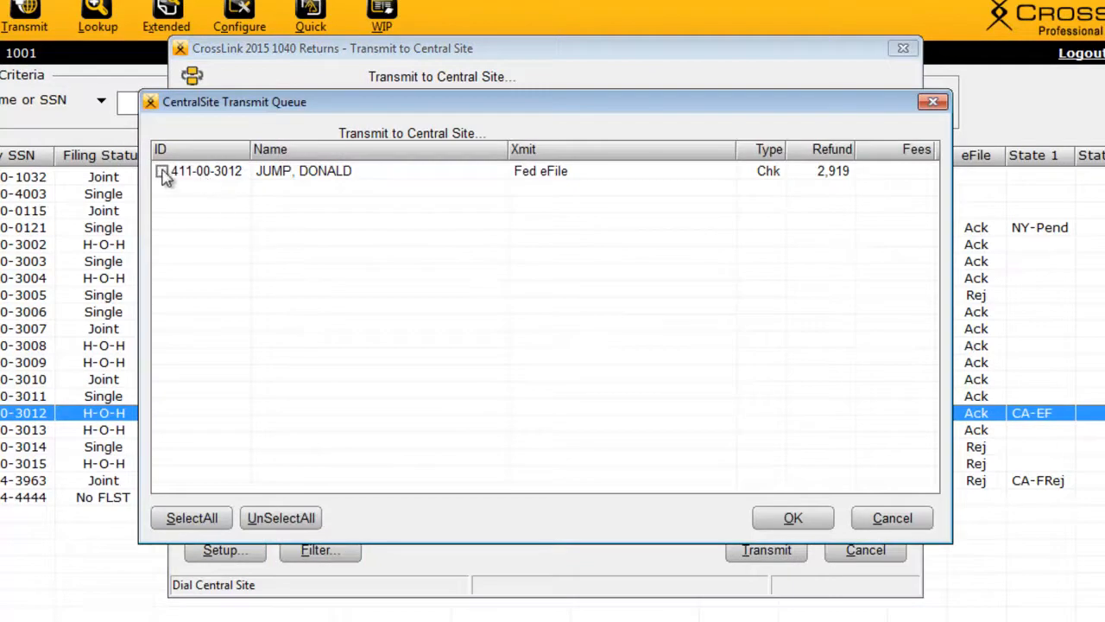
left_click(162, 171)
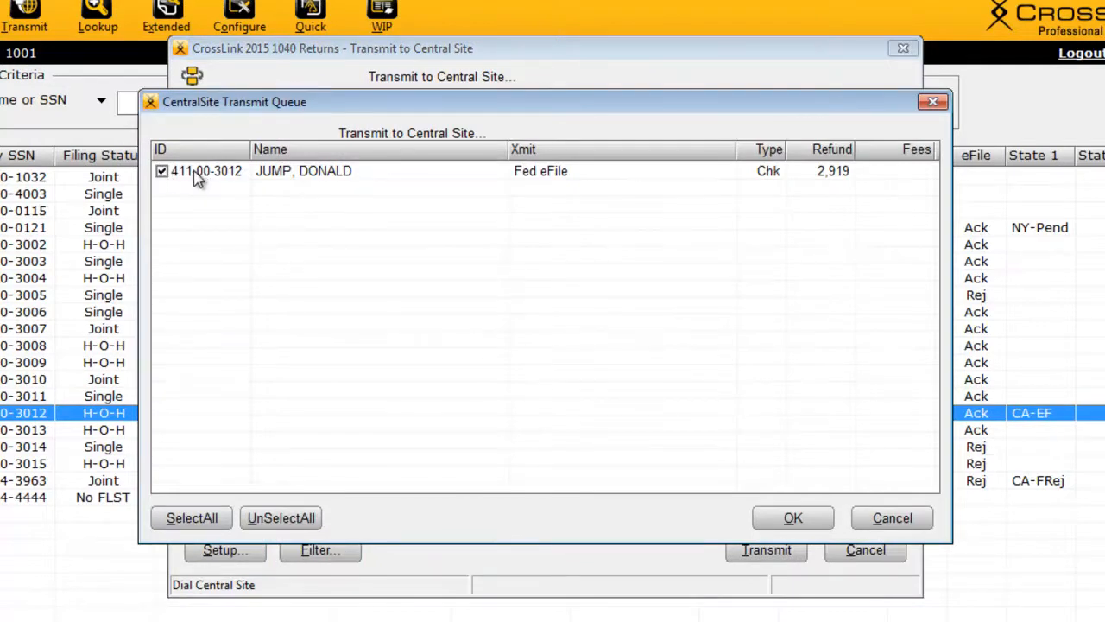
left_click(792, 518)
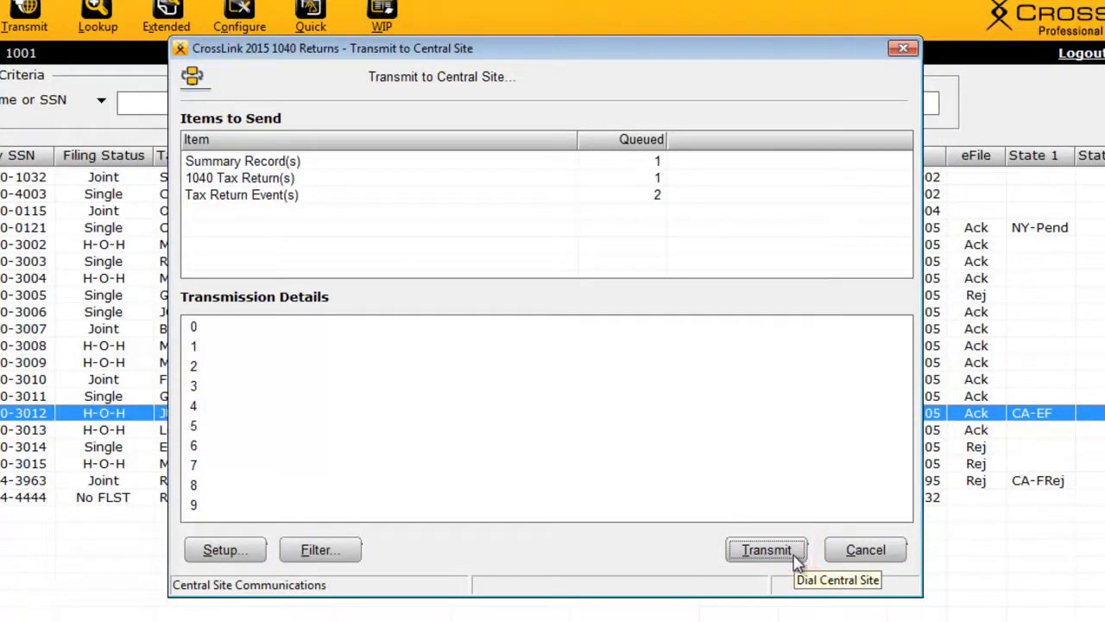
left_click(765, 549)
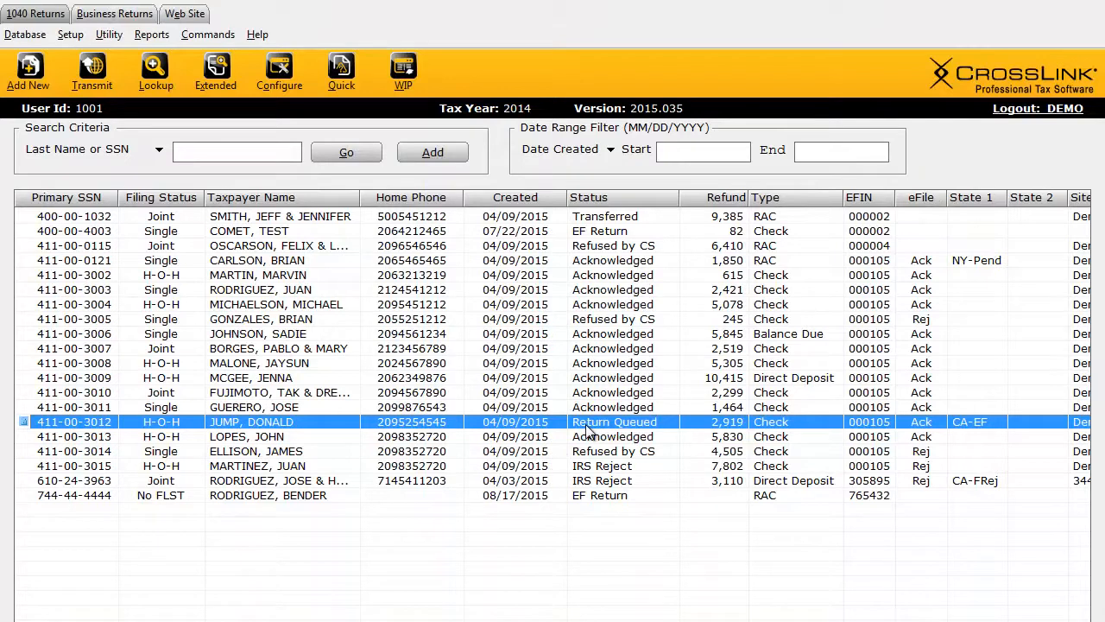
Open Donald Jump's Return Queued return past the lock warning and bring up its Return actions
double_click(250, 421)
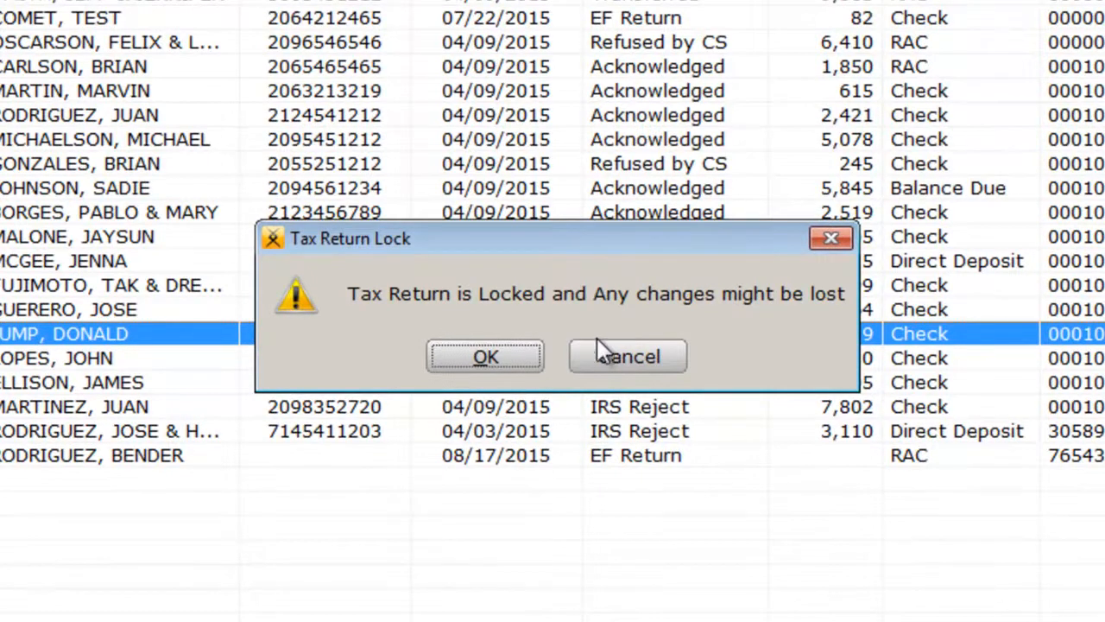
left_click(485, 356)
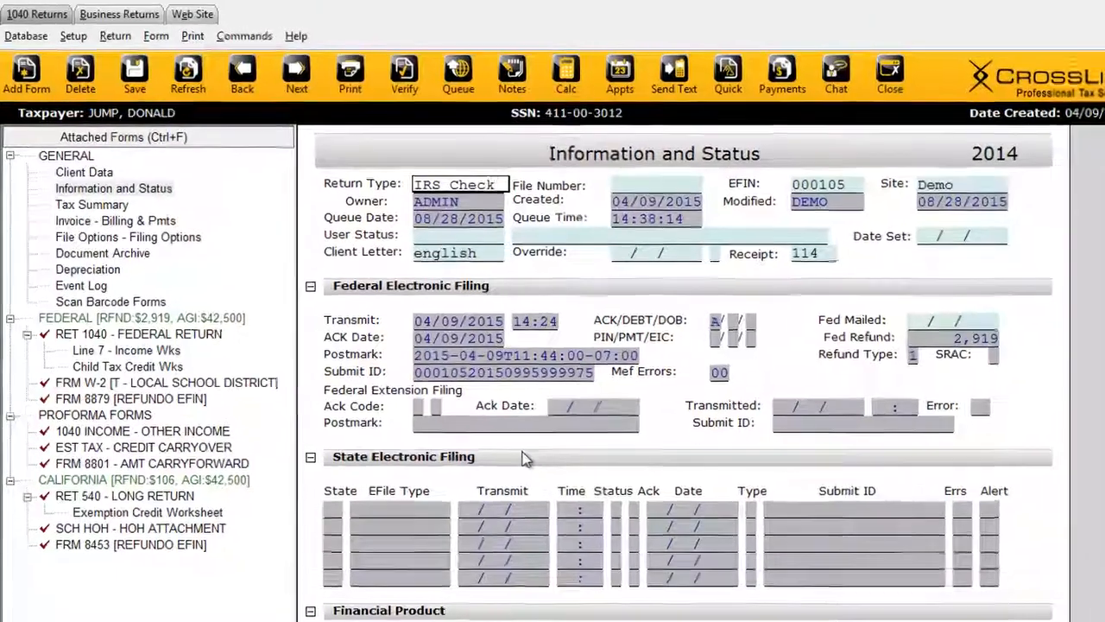
left_click(114, 35)
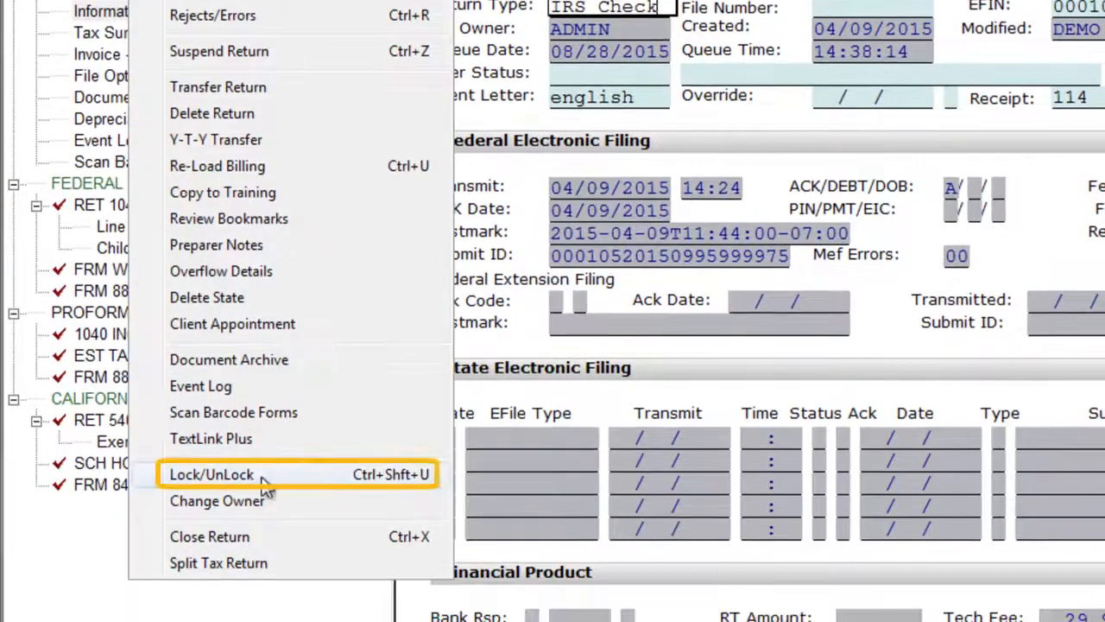
Unlock the open return via Lock/UnLock and close it to get the Return Queue prompt
left_click(211, 473)
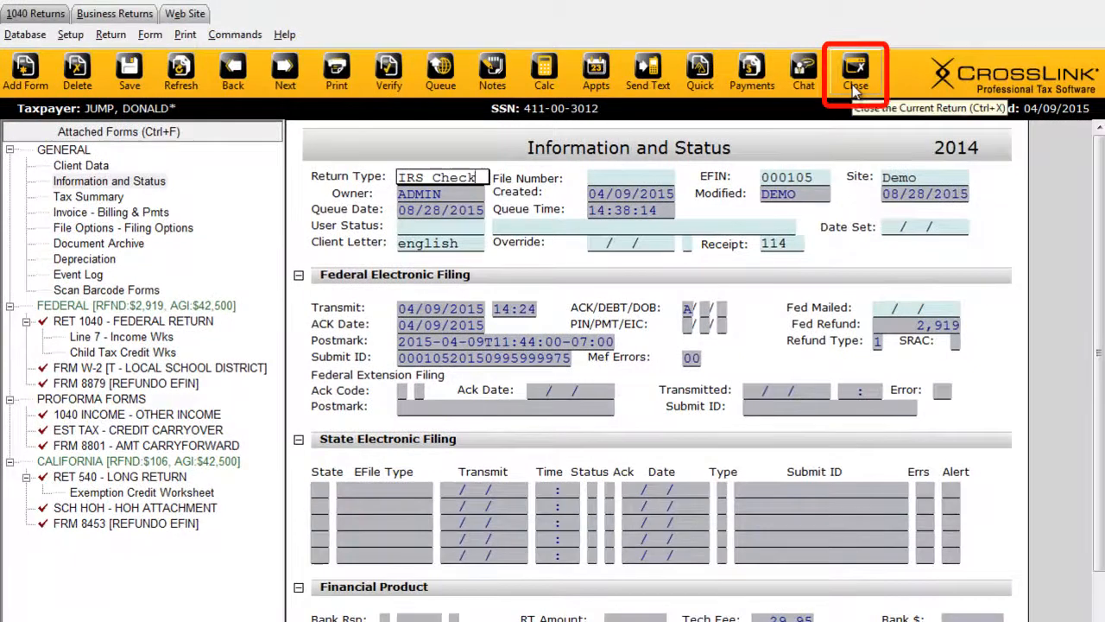
left_click(854, 71)
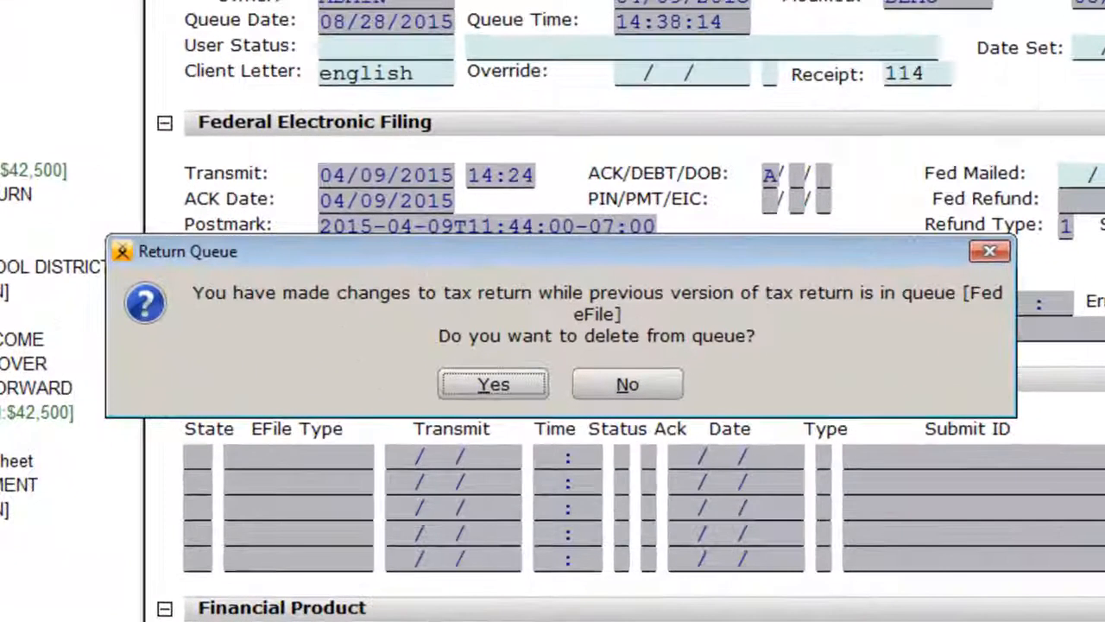